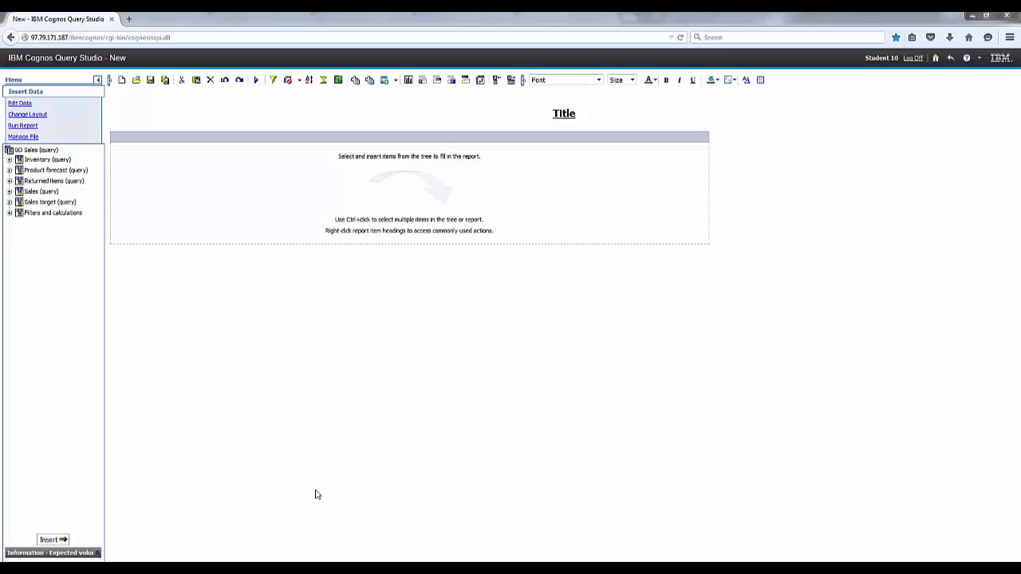
Expand Sales (query) > Sales staff and pick Position for the report
click(8, 191)
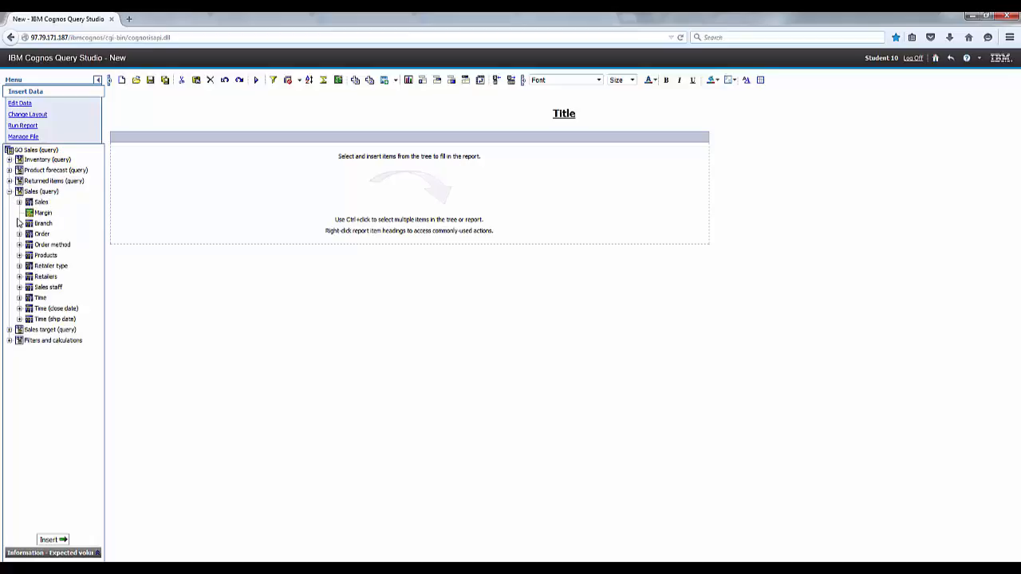
click(19, 287)
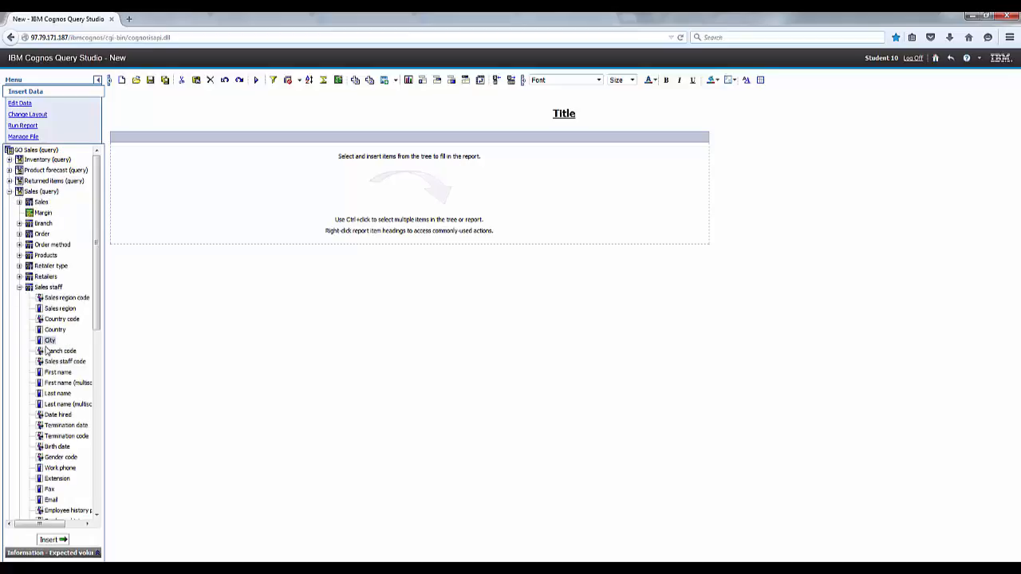
scroll(down, 3)
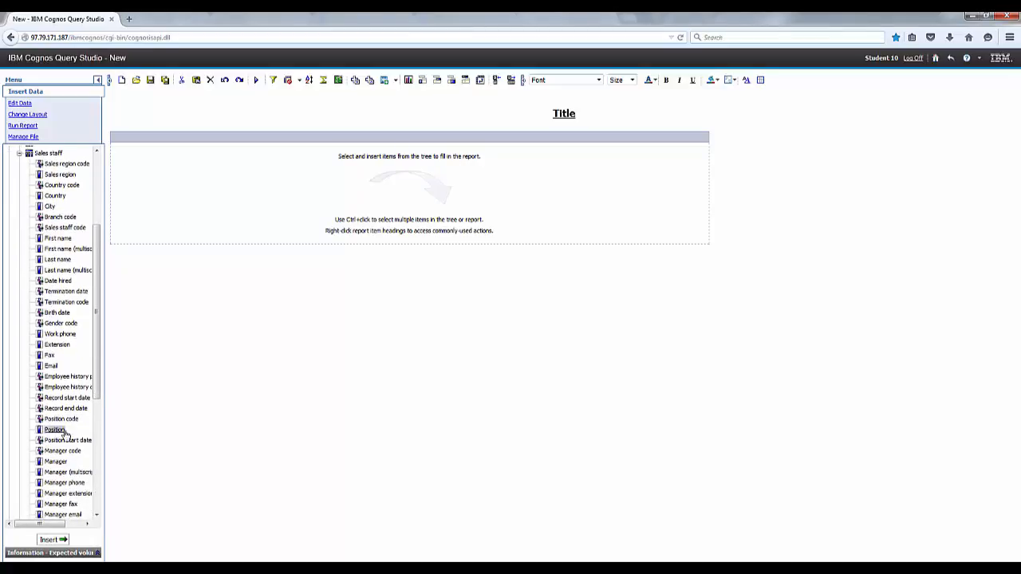
click(59, 174)
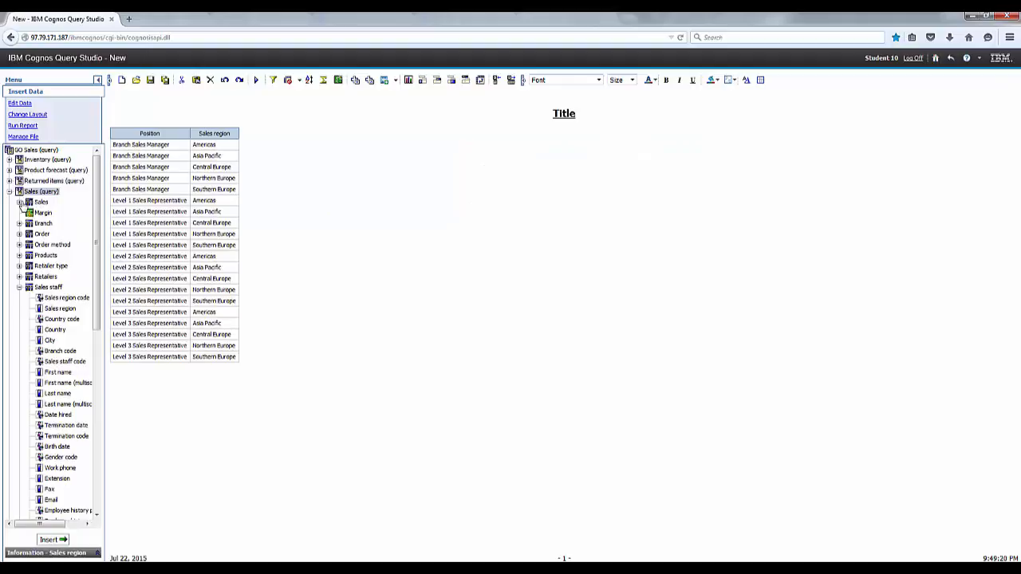
Insert the Sales Quantity measure and expand Returned items to reach Return quantity
click(21, 208)
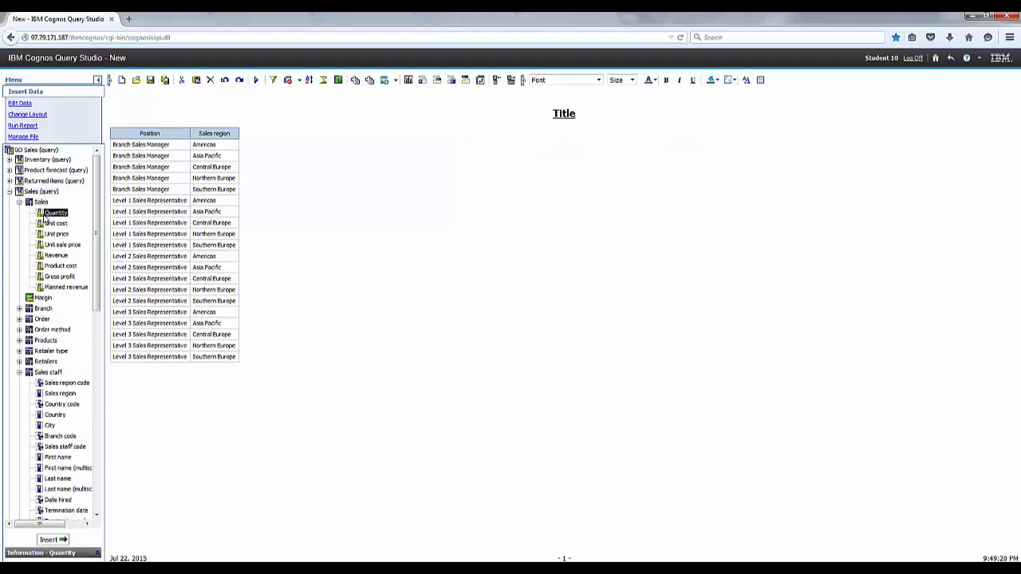
click(50, 539)
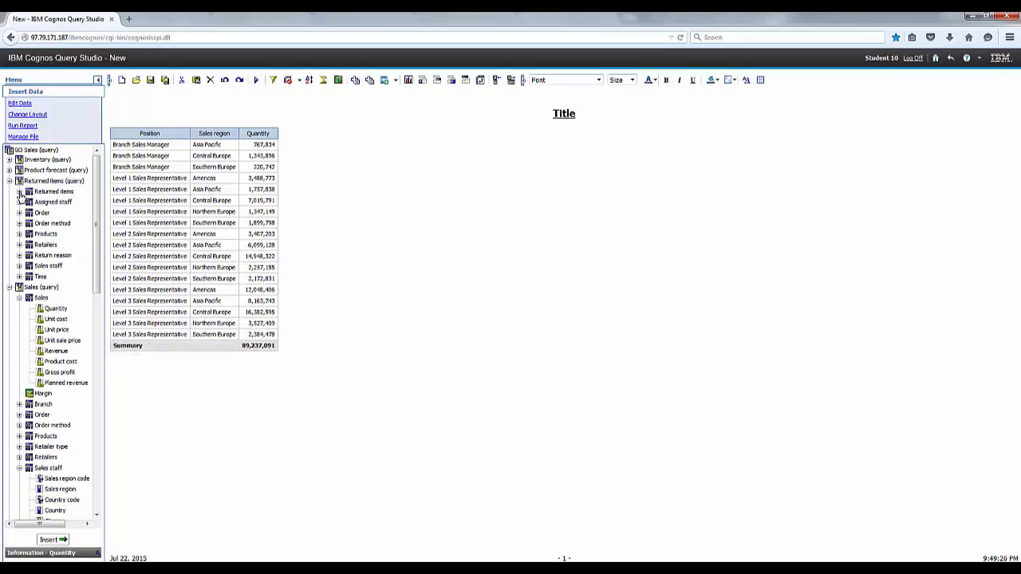
click(22, 193)
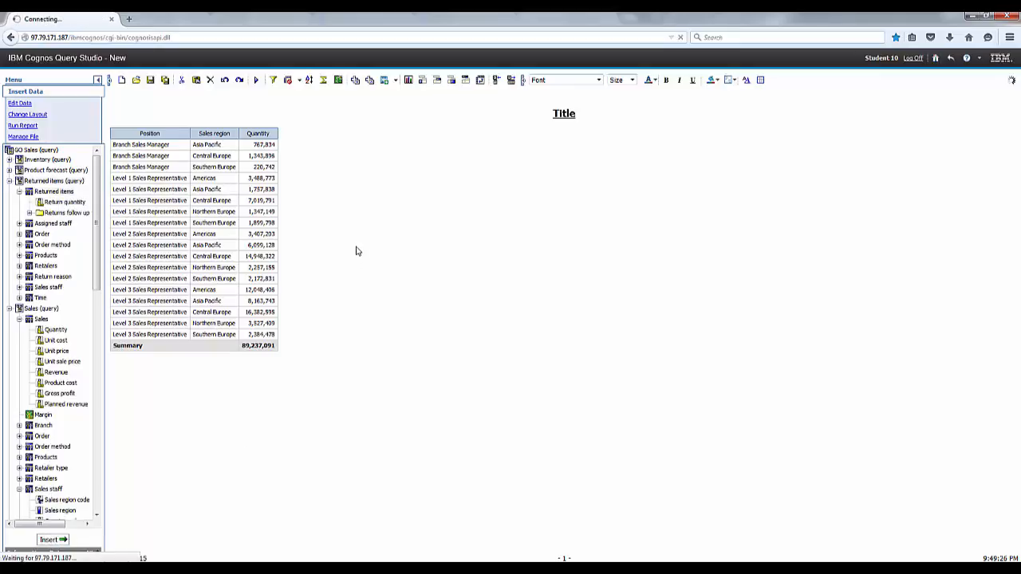
mouse_move(351, 251)
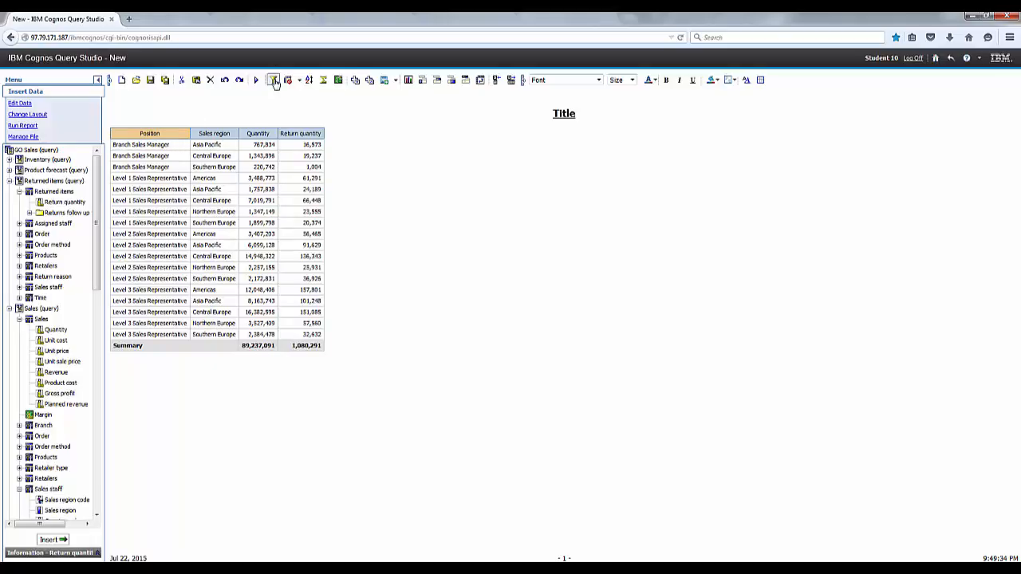
Filter on Position with 'Prompt every time the report runs' enabled
click(273, 79)
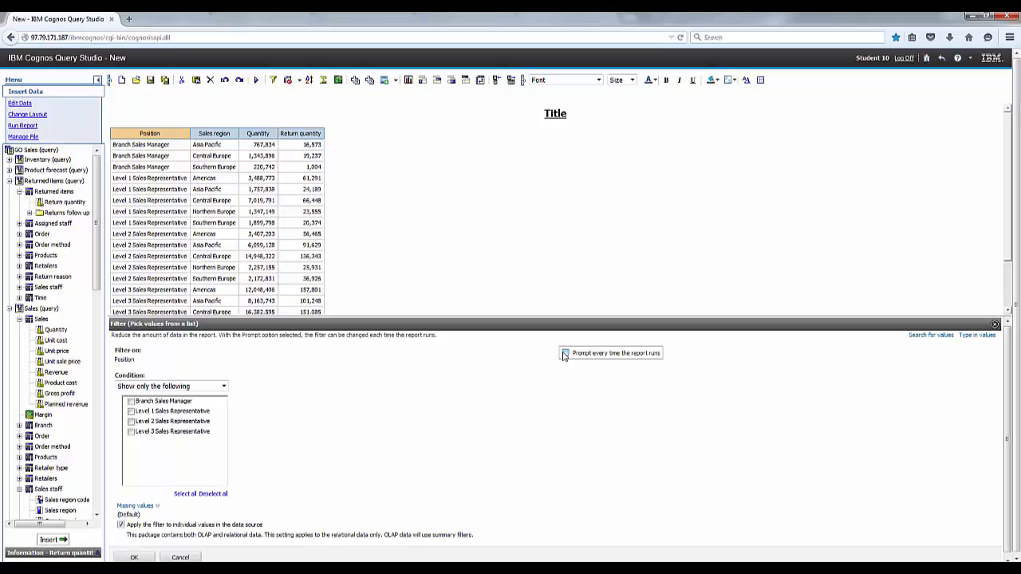
click(565, 353)
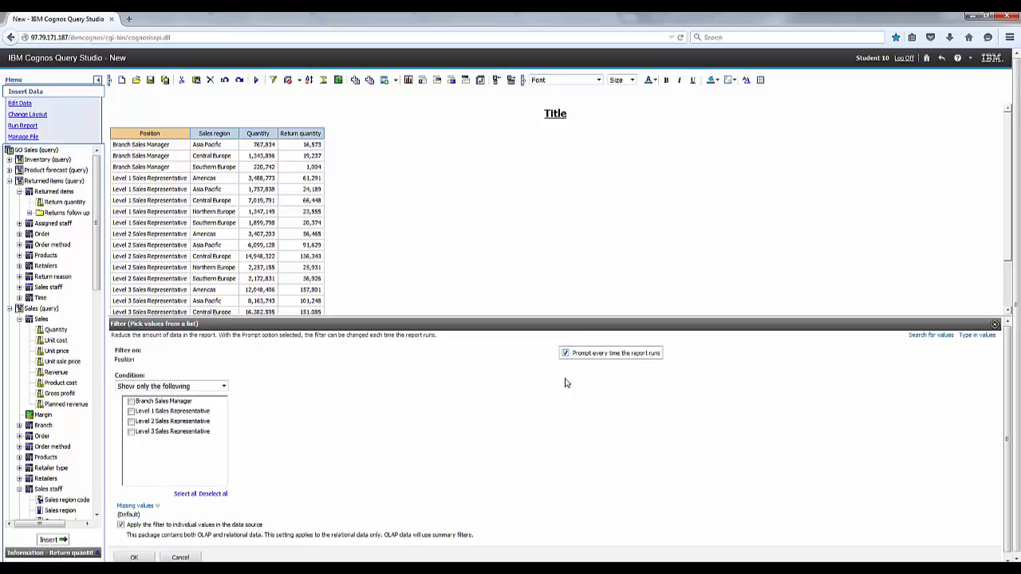
click(134, 558)
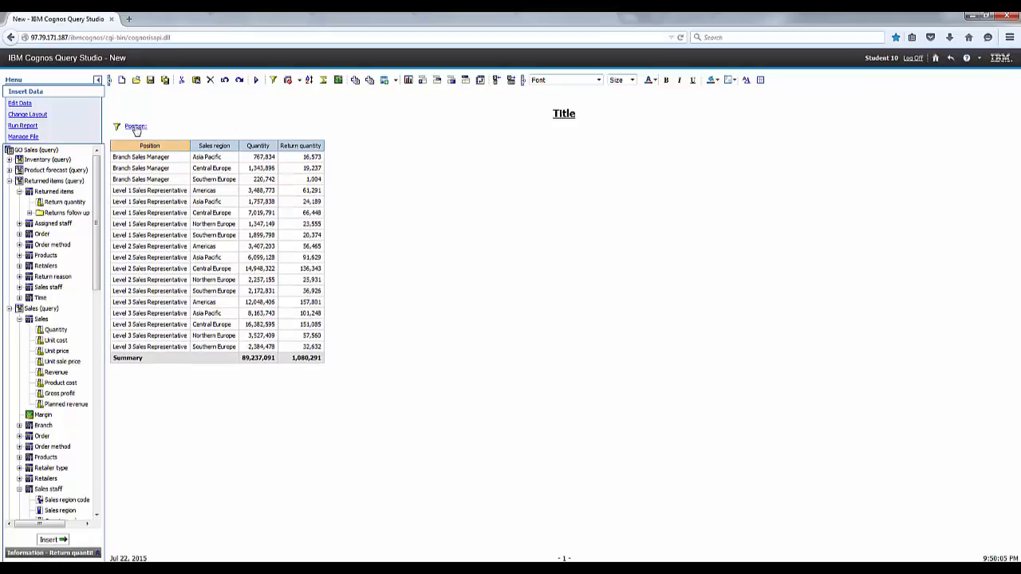
mouse_move(166, 133)
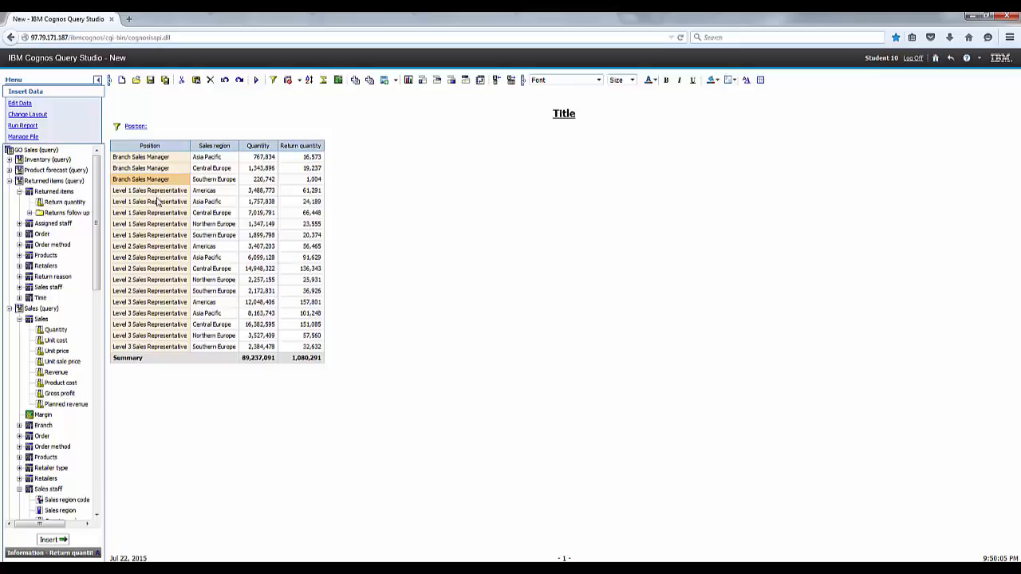
mouse_move(484, 79)
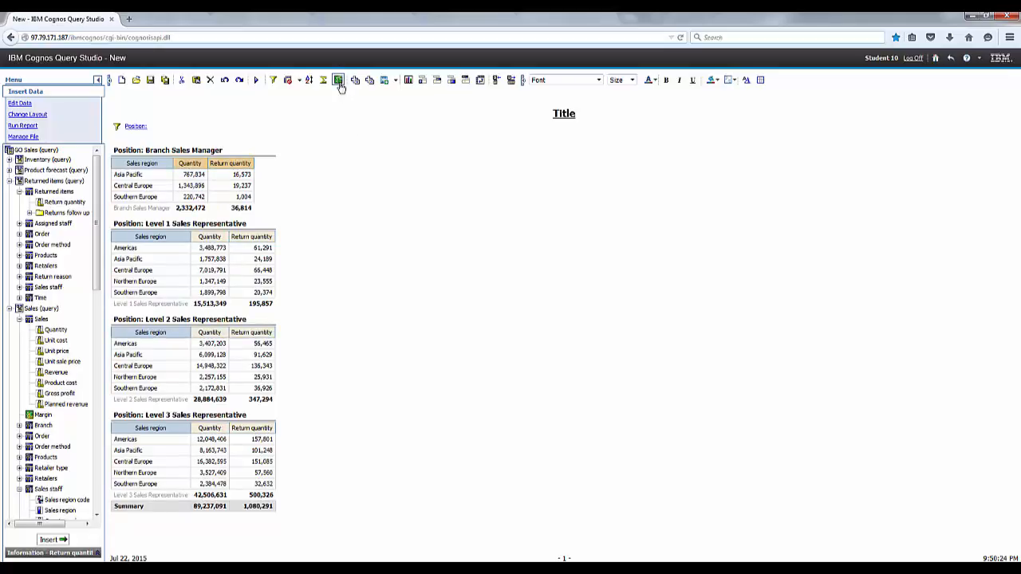
Start a calculation on the Quantity and Return quantity columns
click(335, 79)
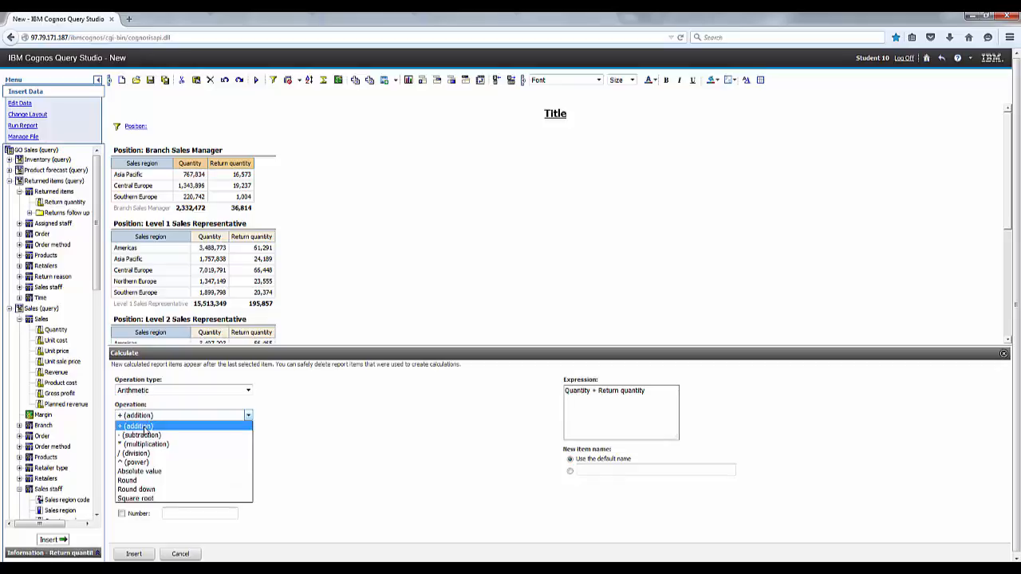
Insert a subtraction calculation named 'Actual Quan' (Quantity minus Return quantity)
click(139, 434)
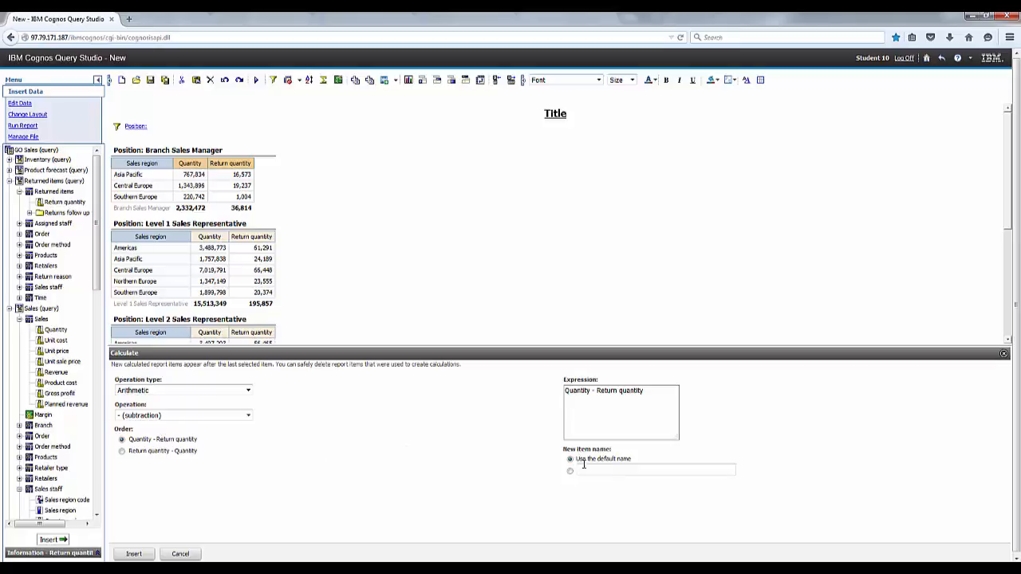
text(A)
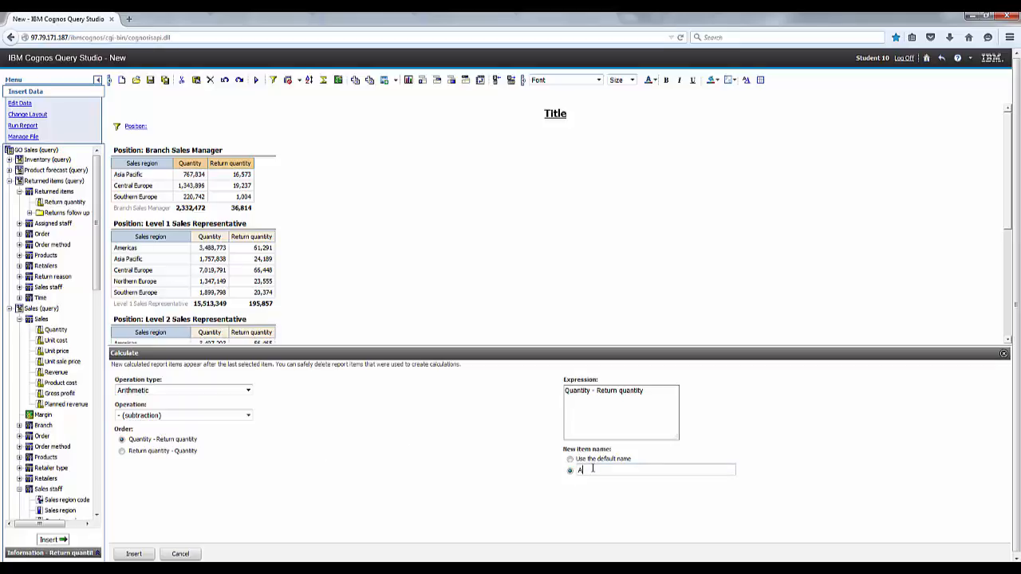
text(ctual Q)
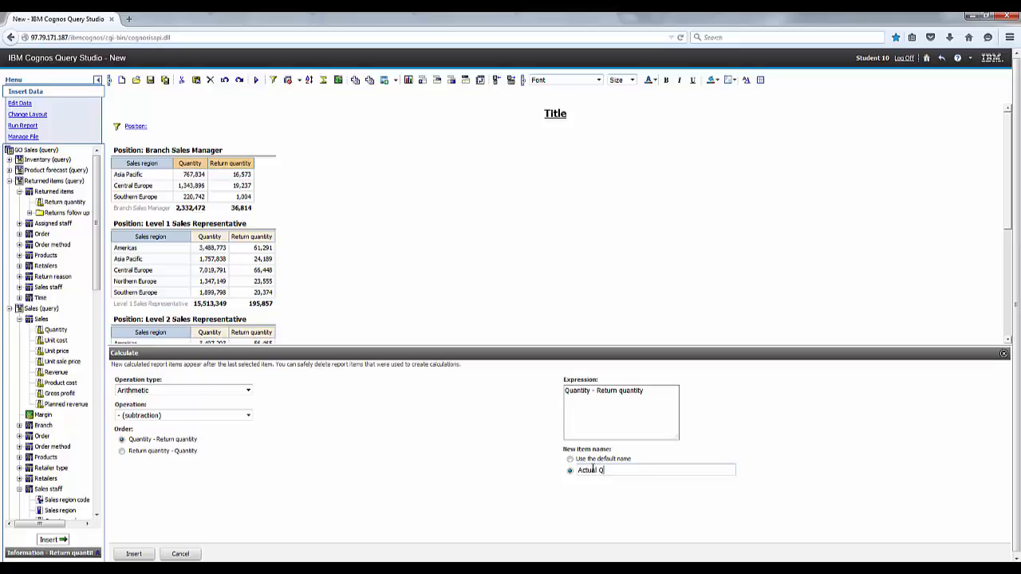
text(uantity)
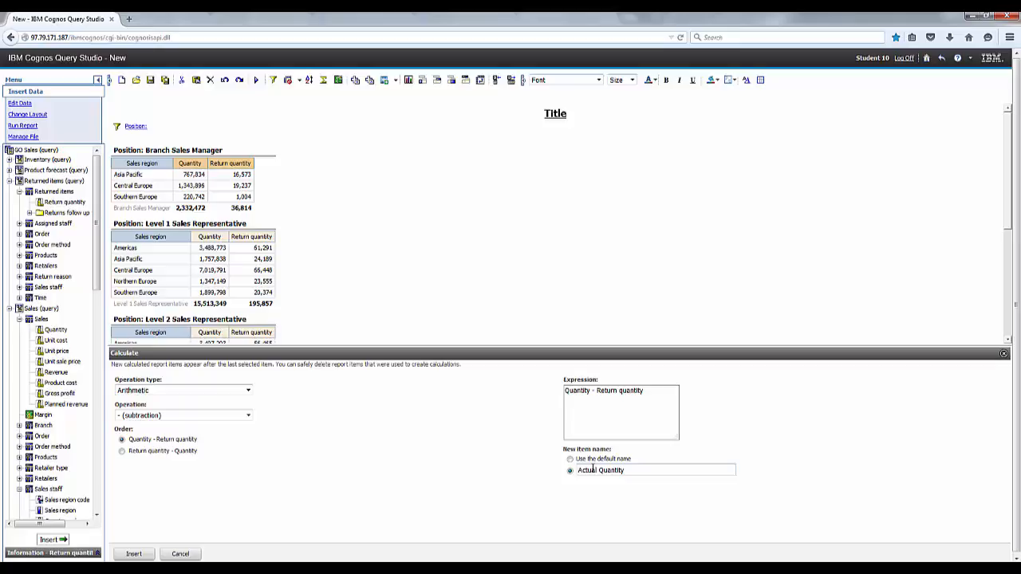
click(137, 553)
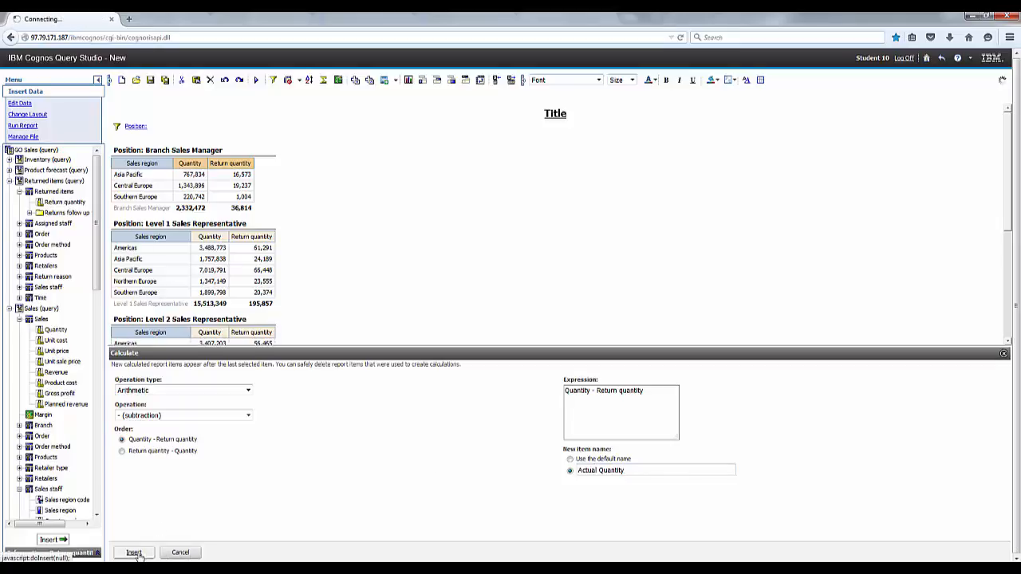
click(135, 552)
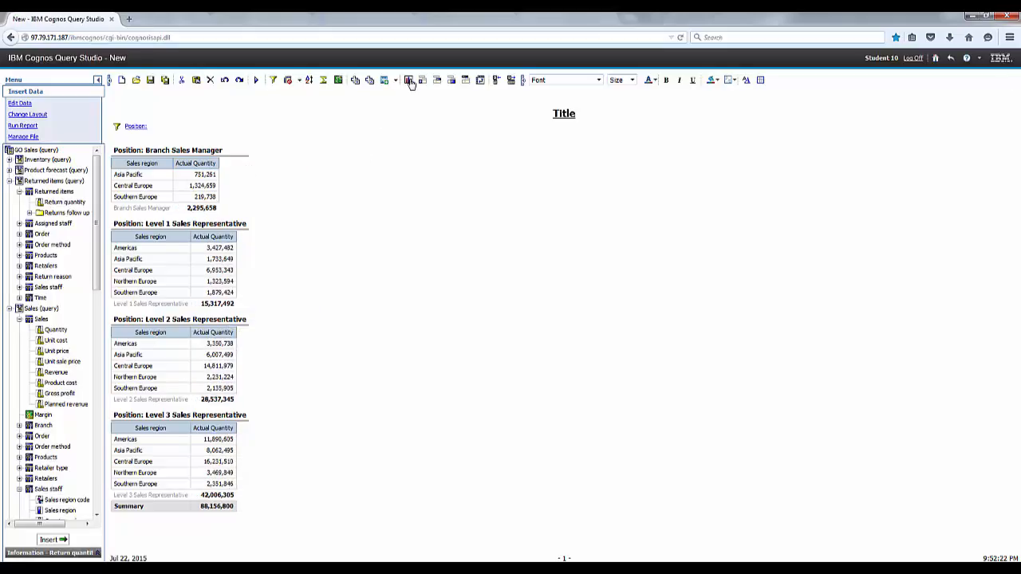
Chart each section as a standard column chart with values shown, chart only
click(407, 80)
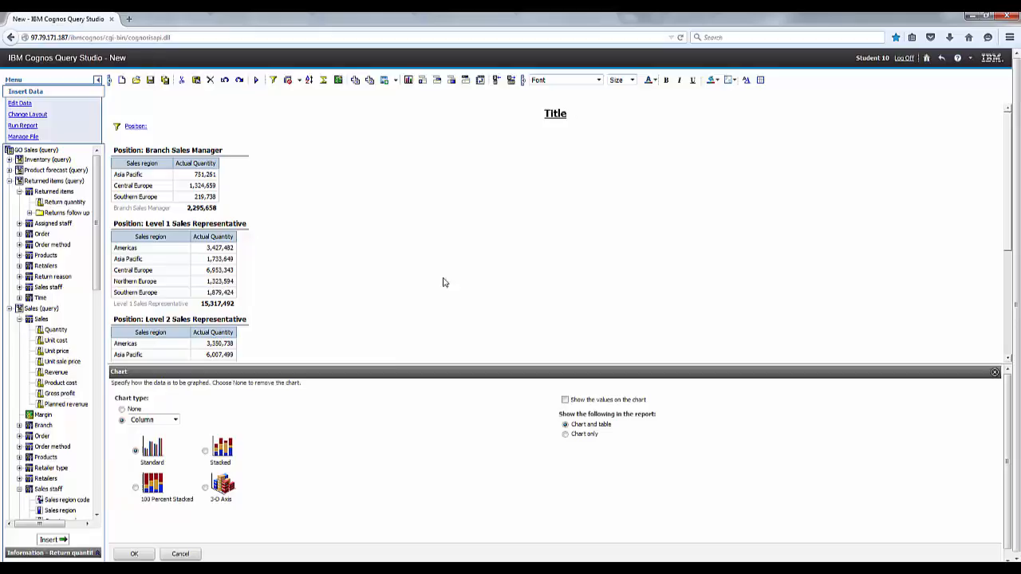
click(175, 419)
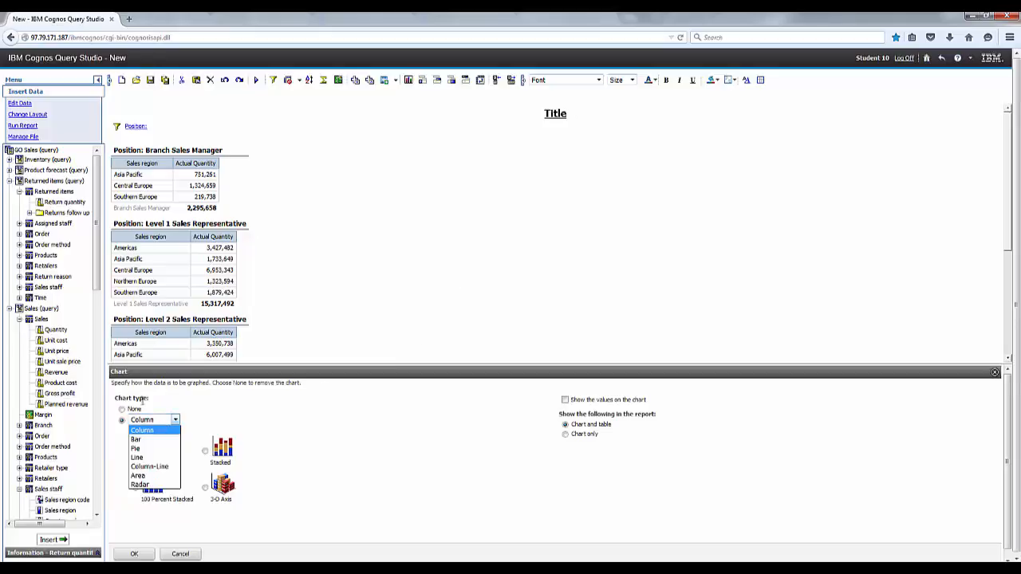
click(149, 430)
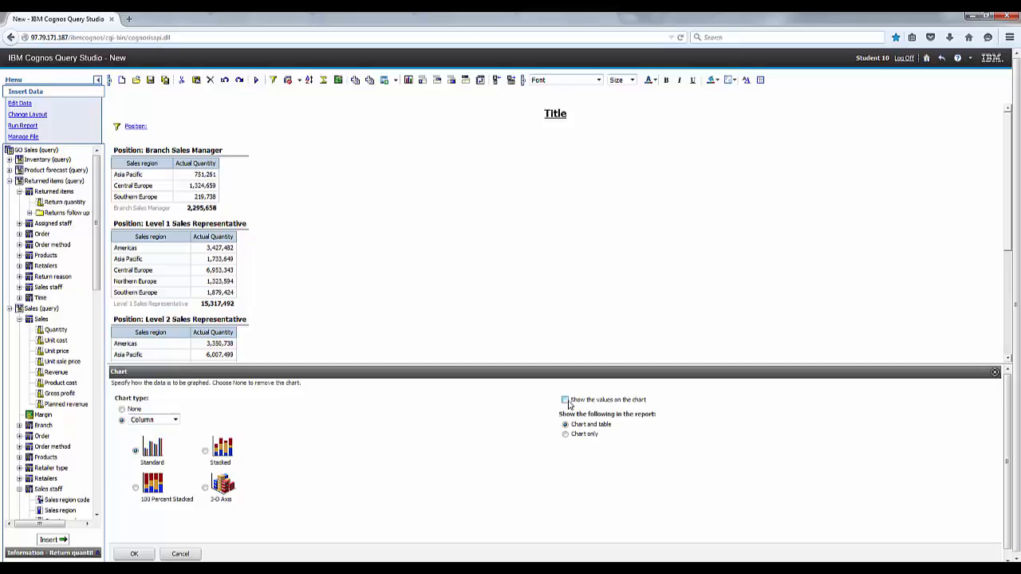
click(566, 399)
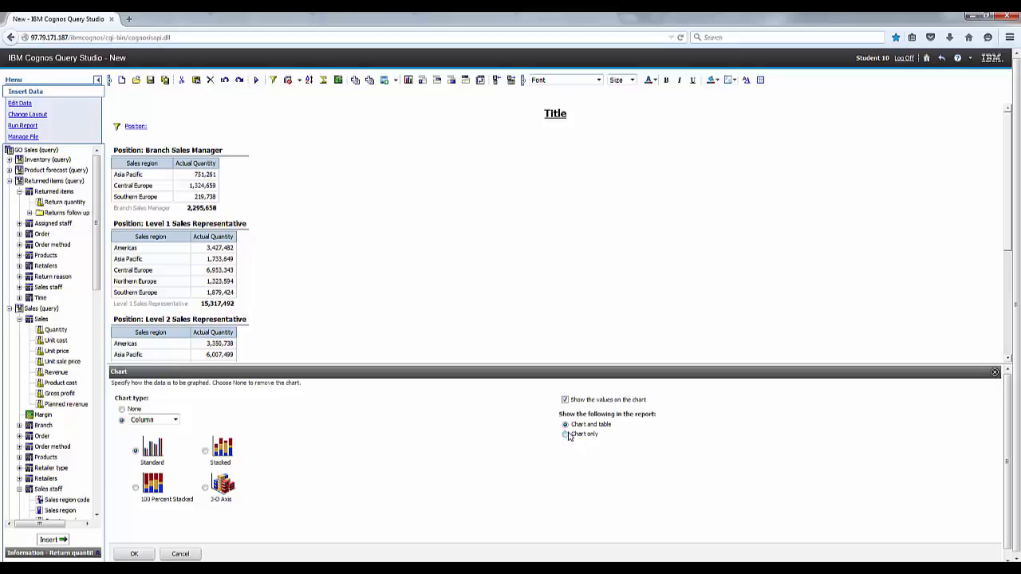
click(564, 435)
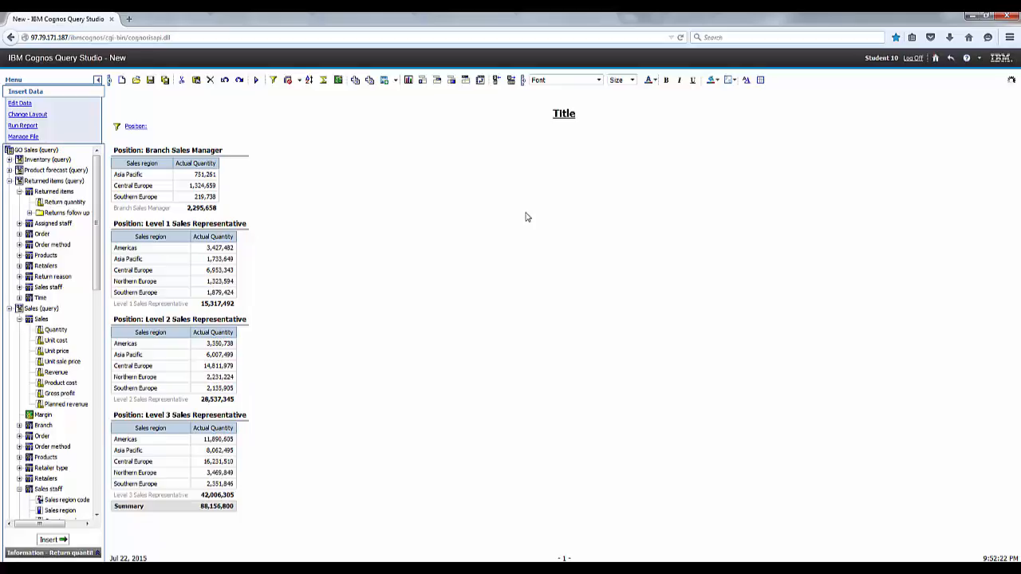
mouse_move(409, 412)
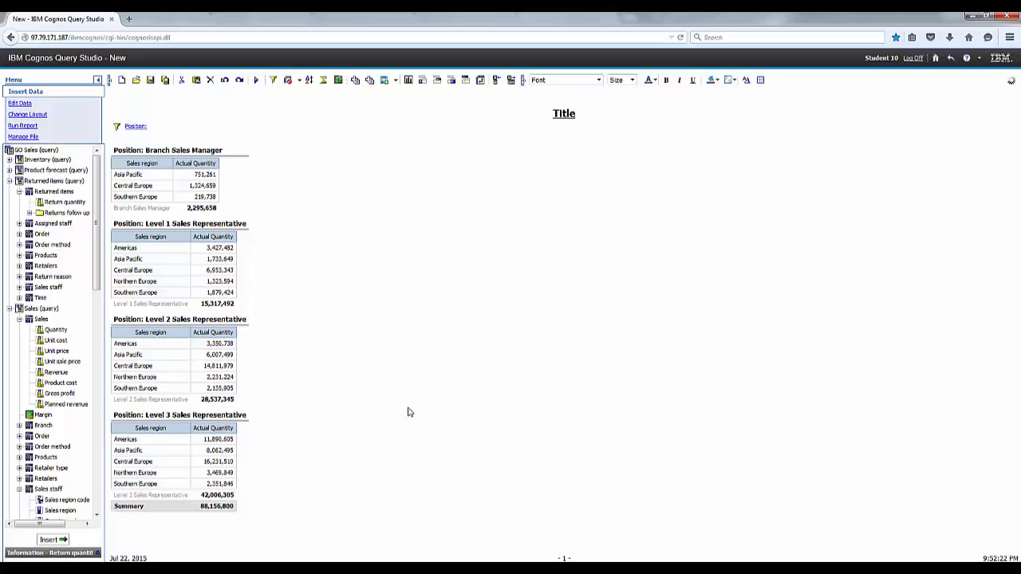
click(24, 125)
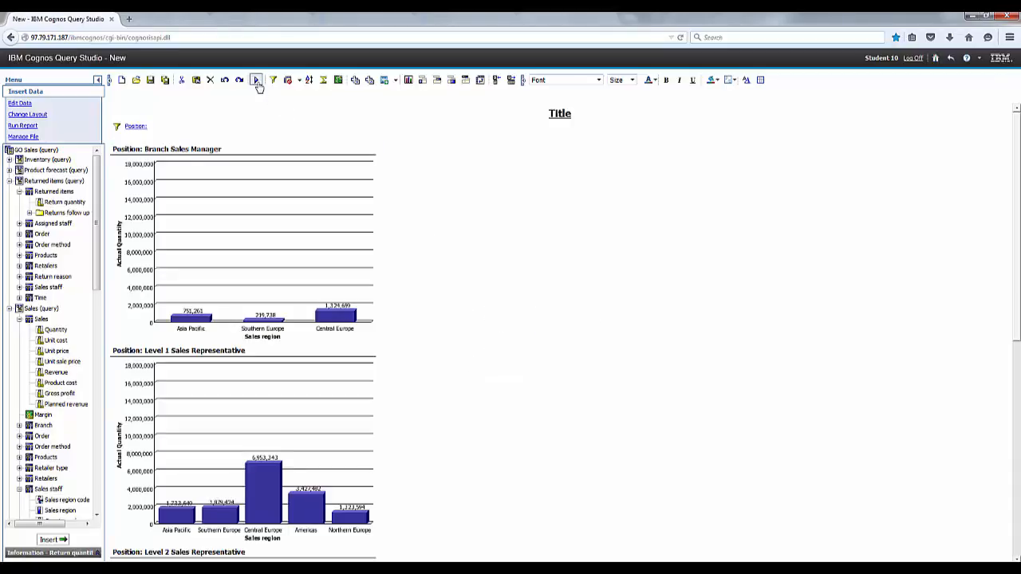
Run the report, answering the Position prompt with Level 1 Sales Representative
click(255, 79)
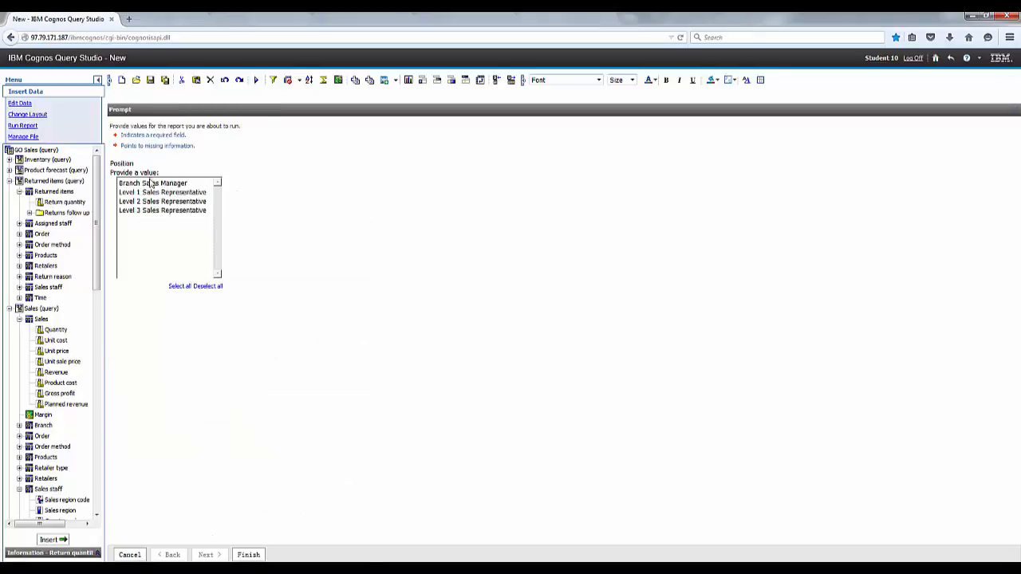
click(162, 191)
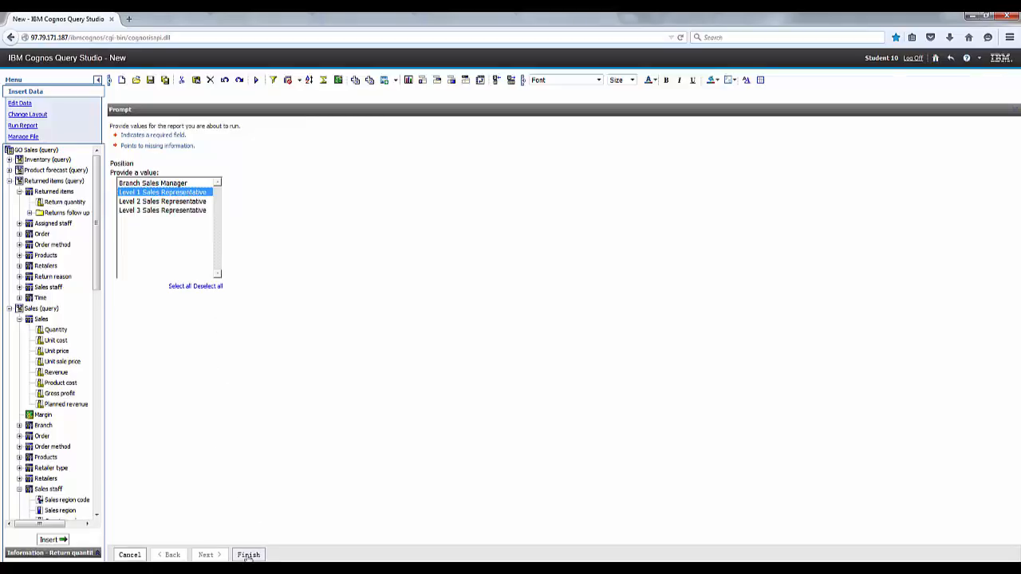
click(243, 554)
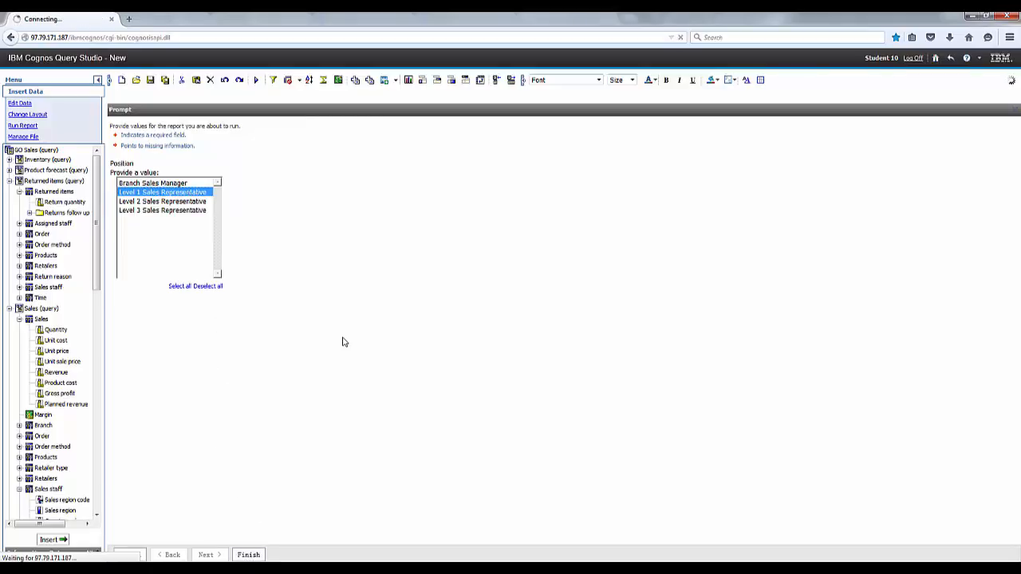
click(243, 554)
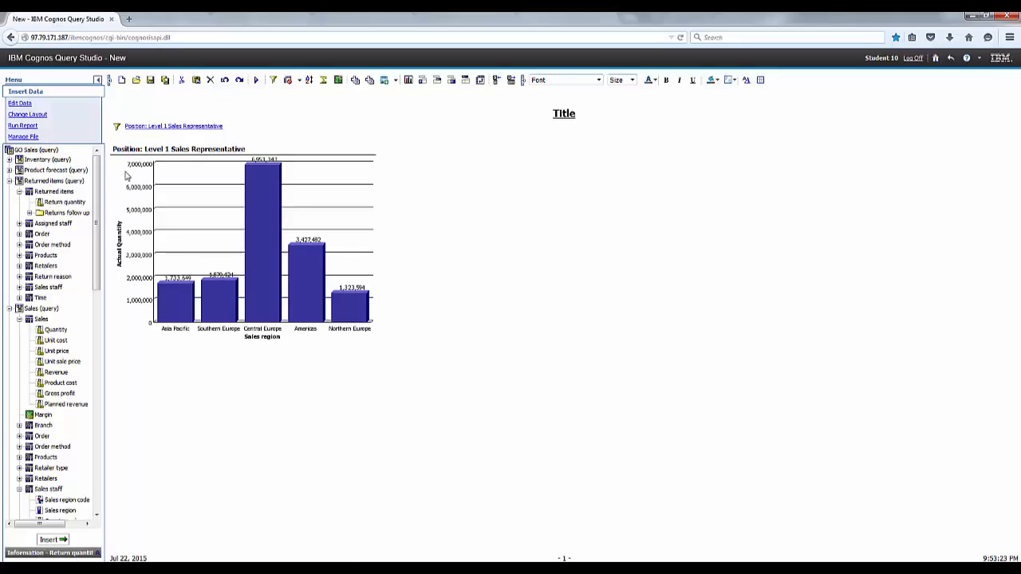